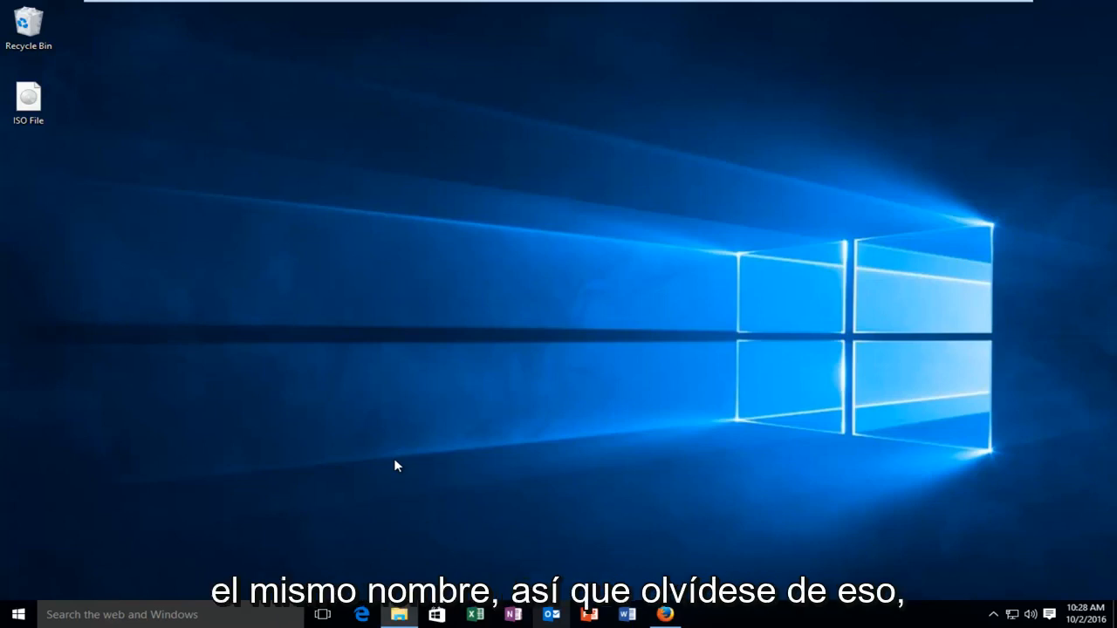
mouse_move(363, 454)
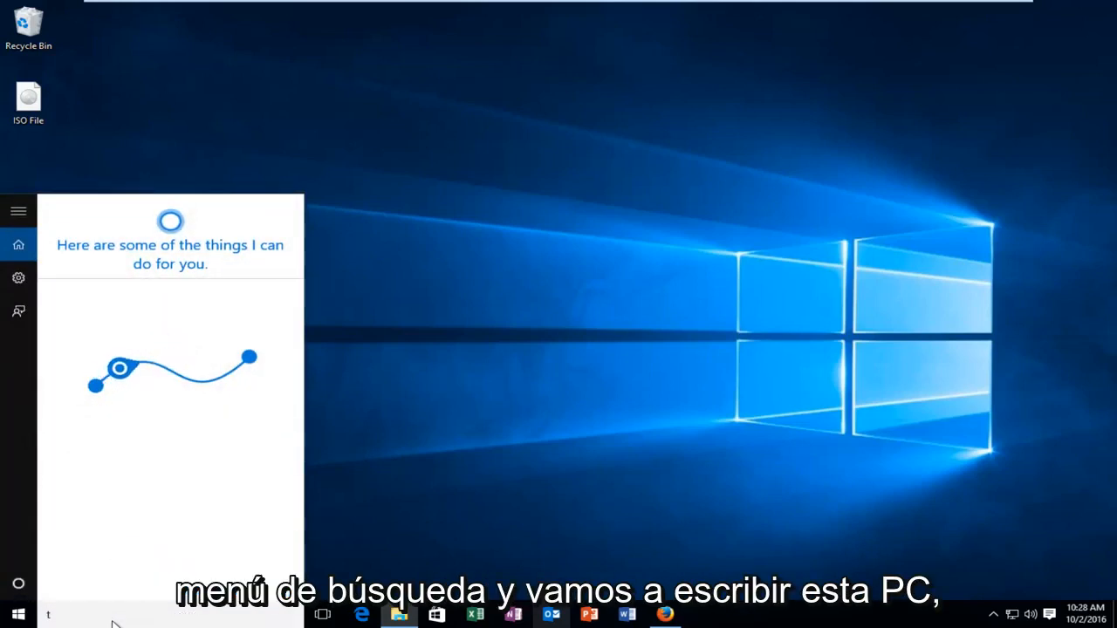
Step: Search for 'this pc', open it from the results and maximize the window
text(this pc)
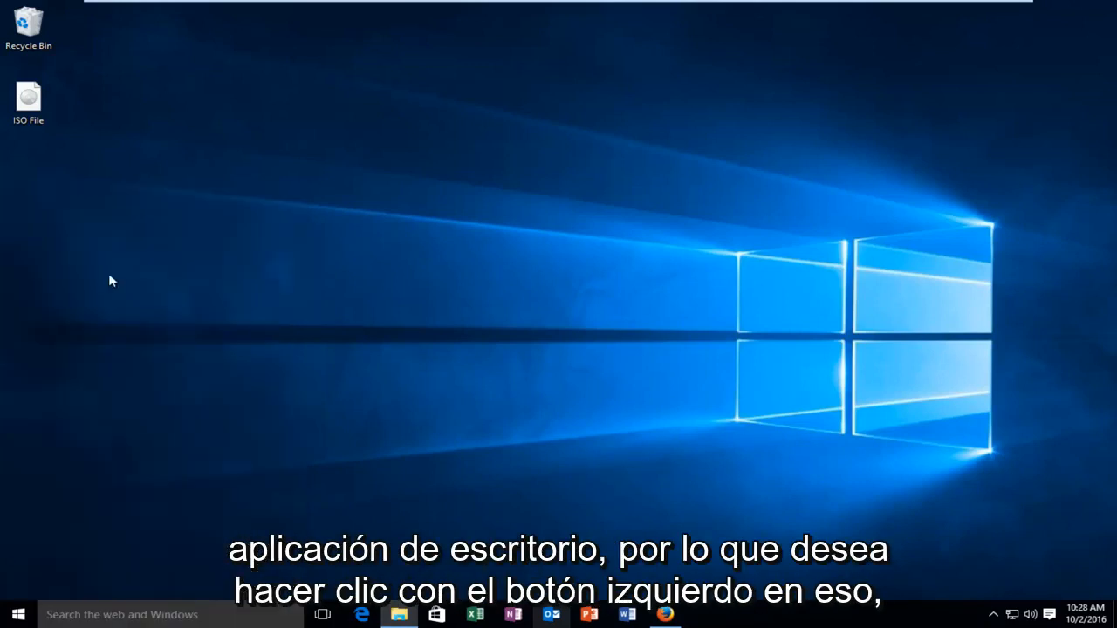
click(398, 615)
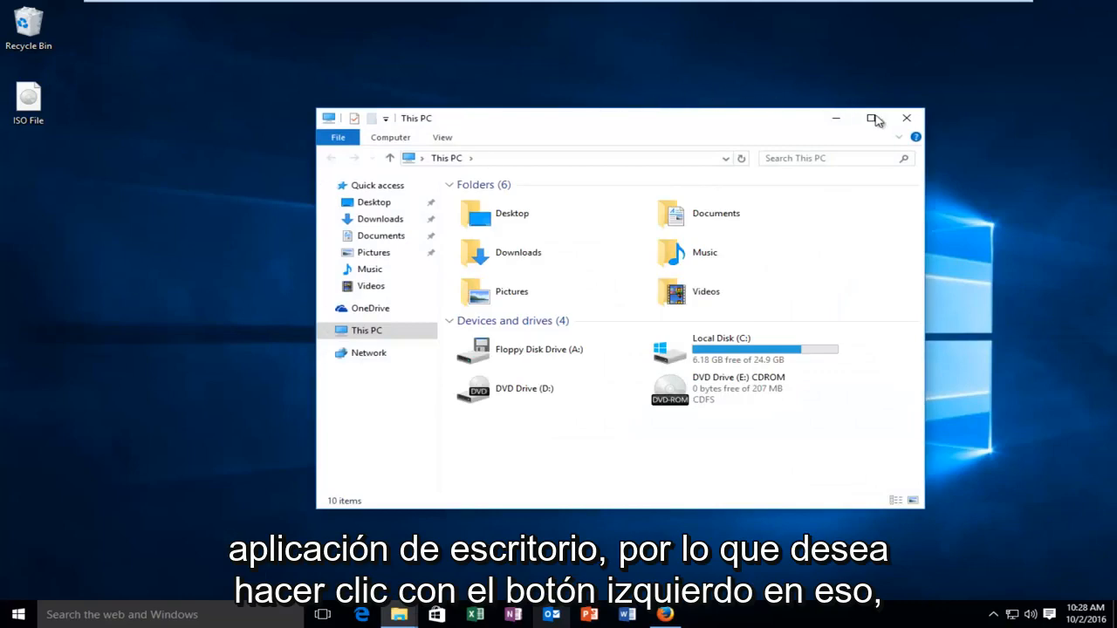
click(876, 118)
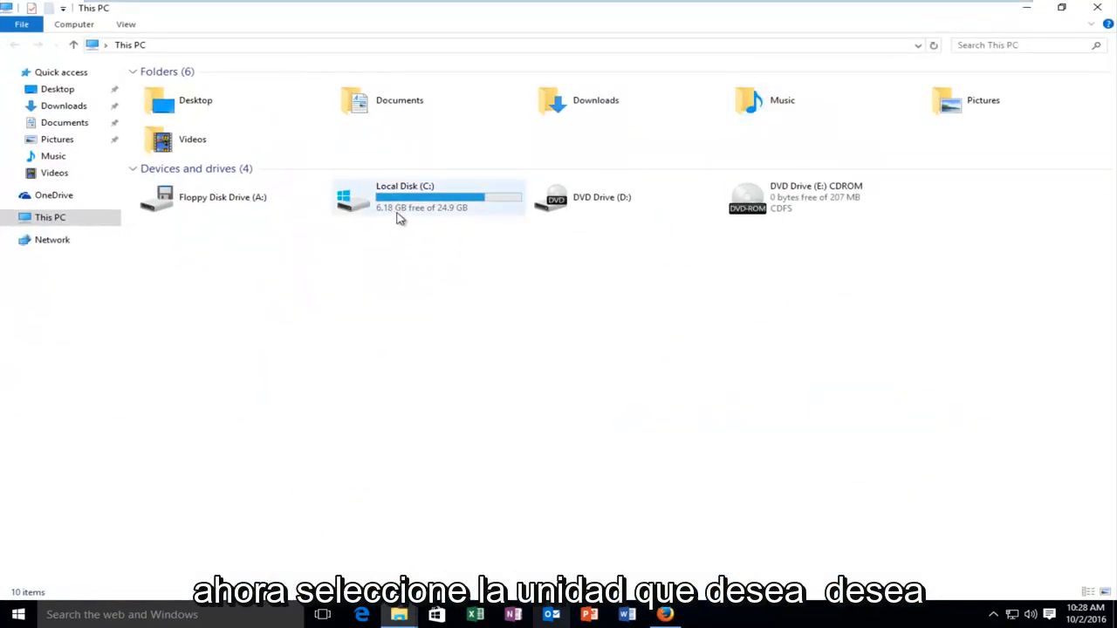
Step: Select Local Disk (C:) and choose Rename from its context menu
click(428, 197)
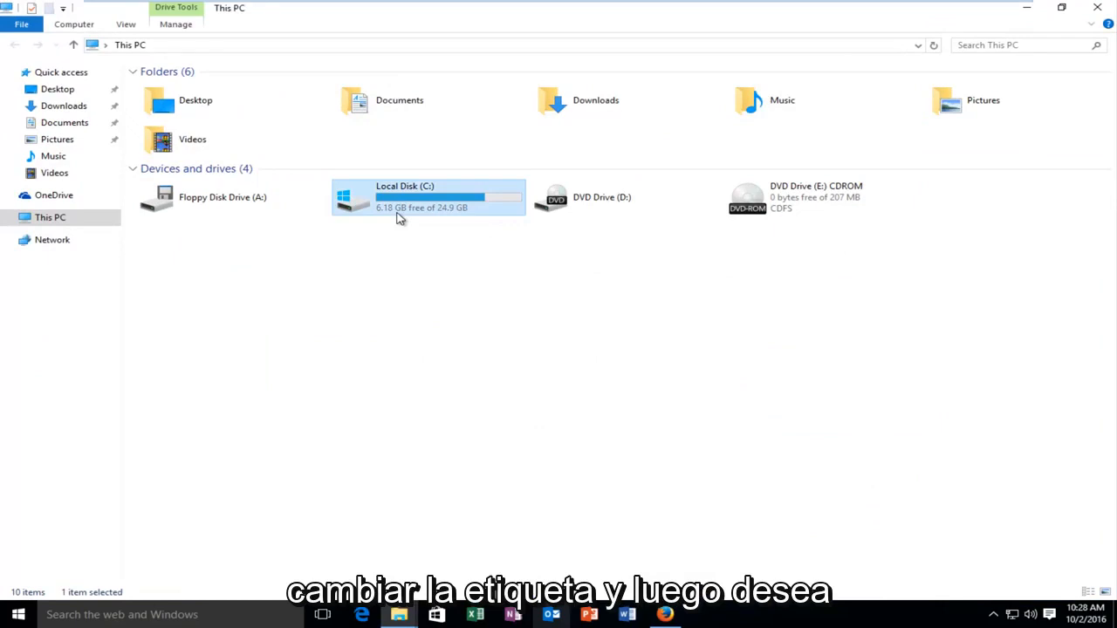
right_click(398, 196)
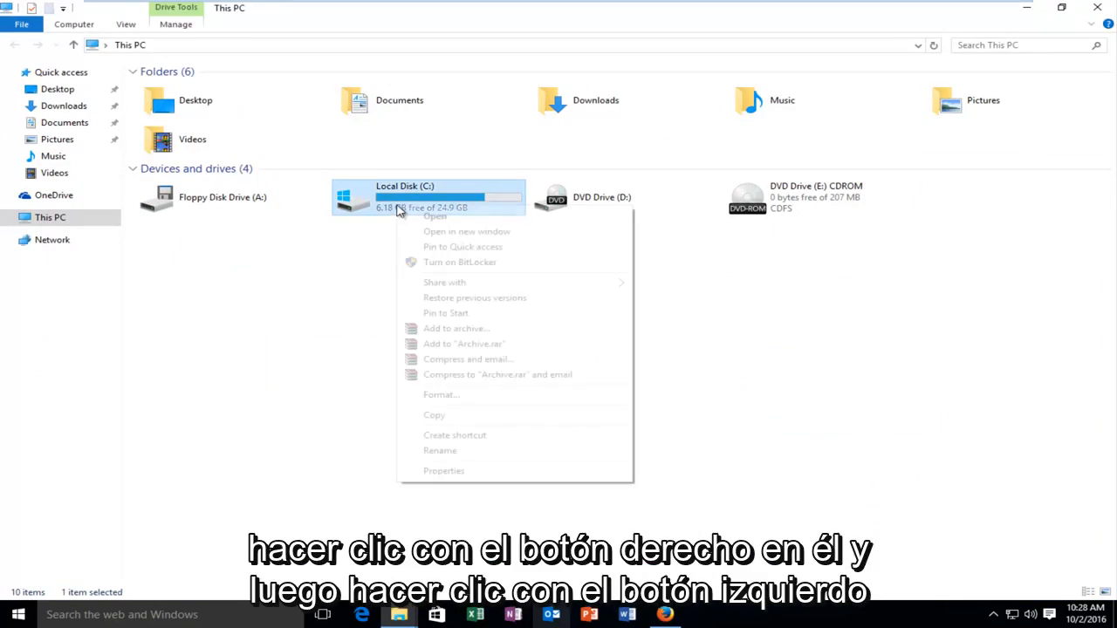
click(440, 450)
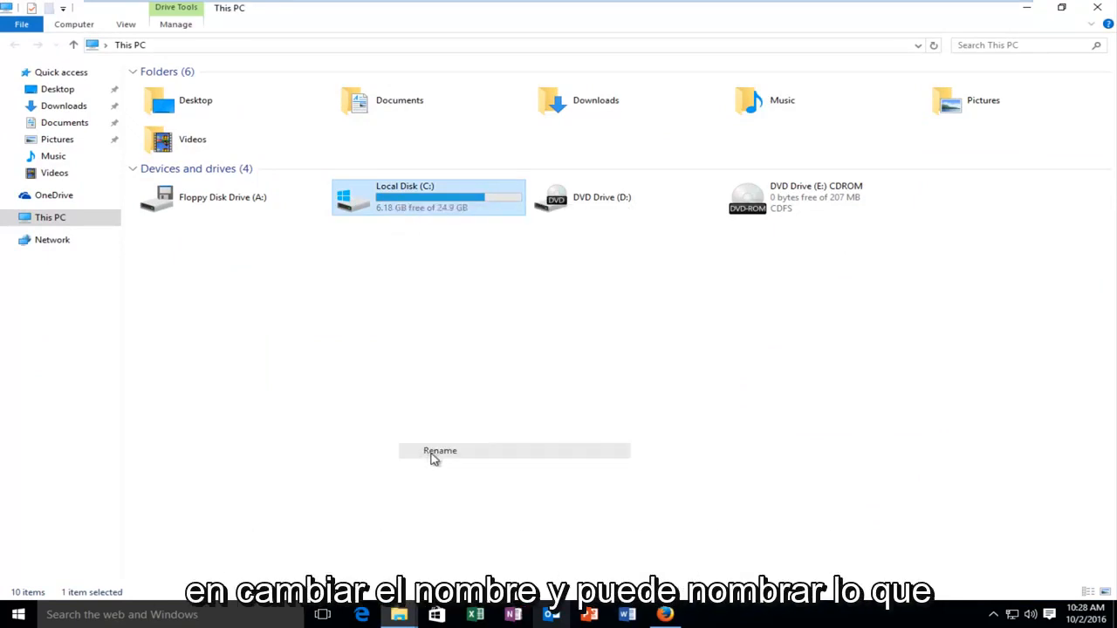
click(440, 450)
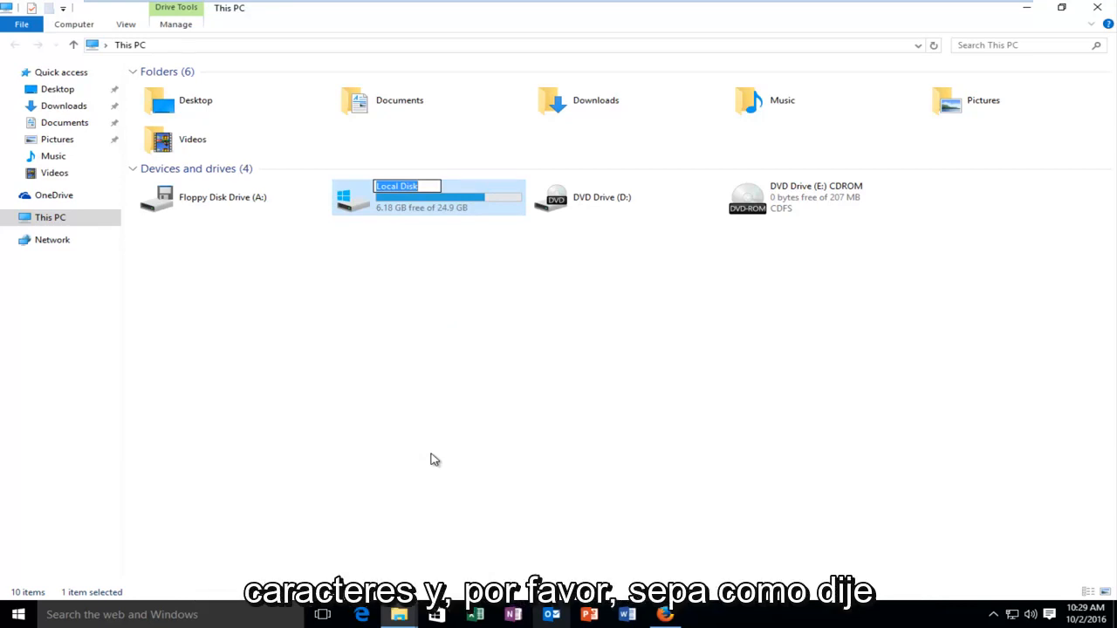
Step: Rename the C: drive to Main Drive and continue past the Access Denied prompt
text(Main Drive)
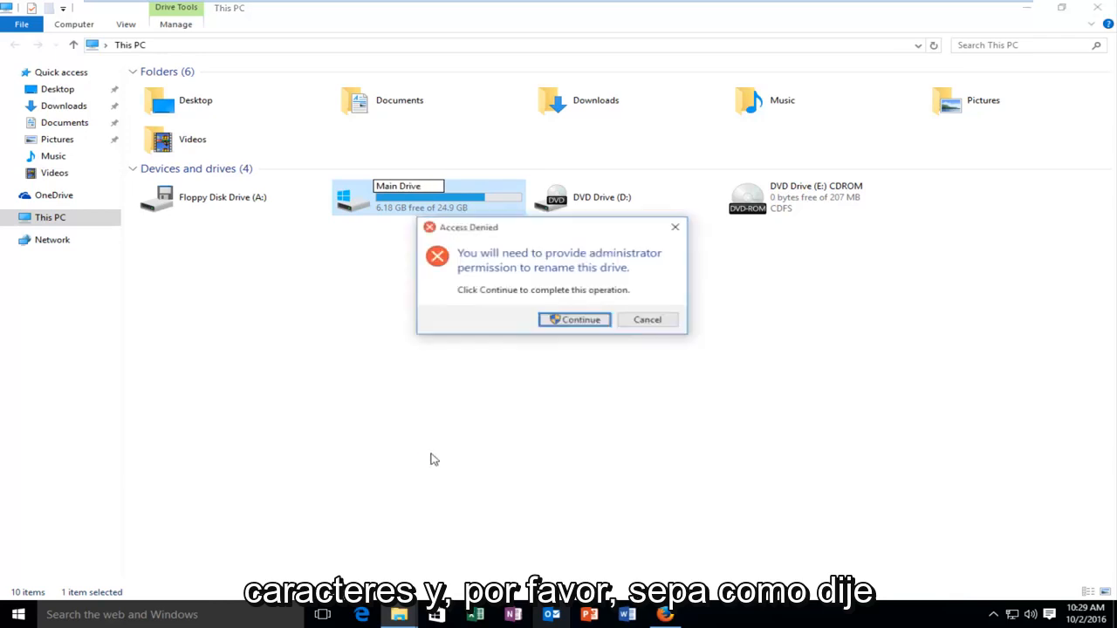
mouse_move(188, 337)
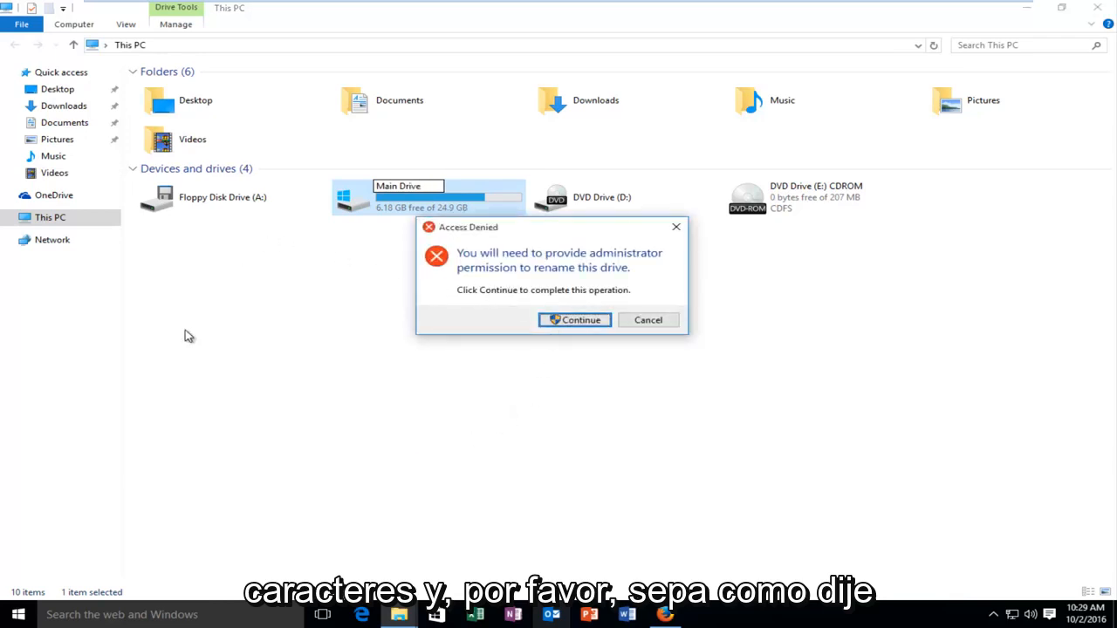
click(574, 319)
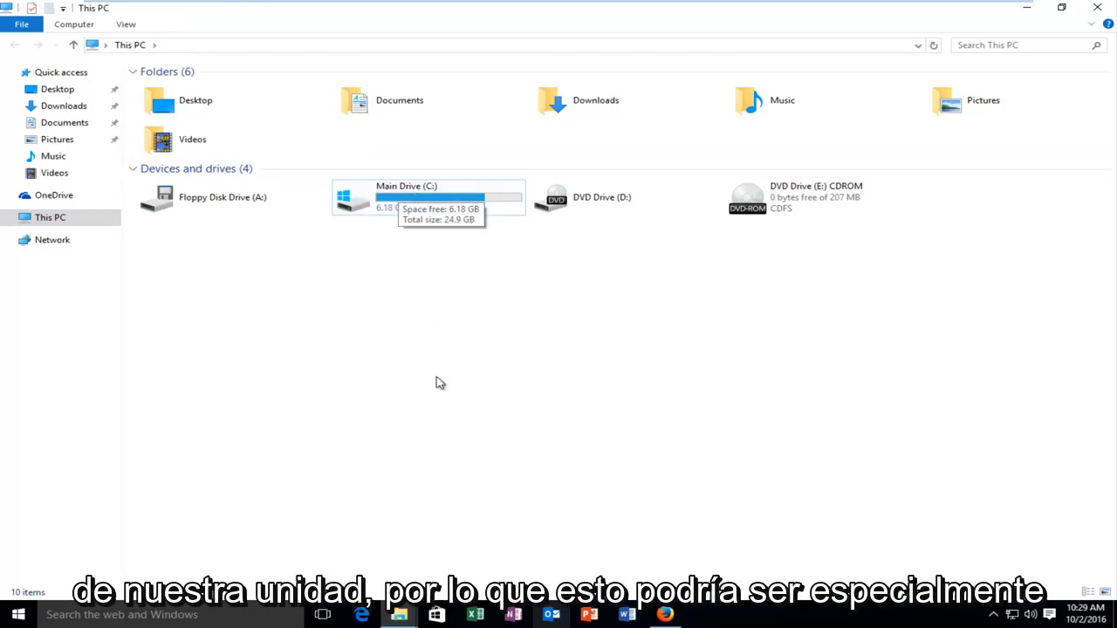
mouse_move(400, 179)
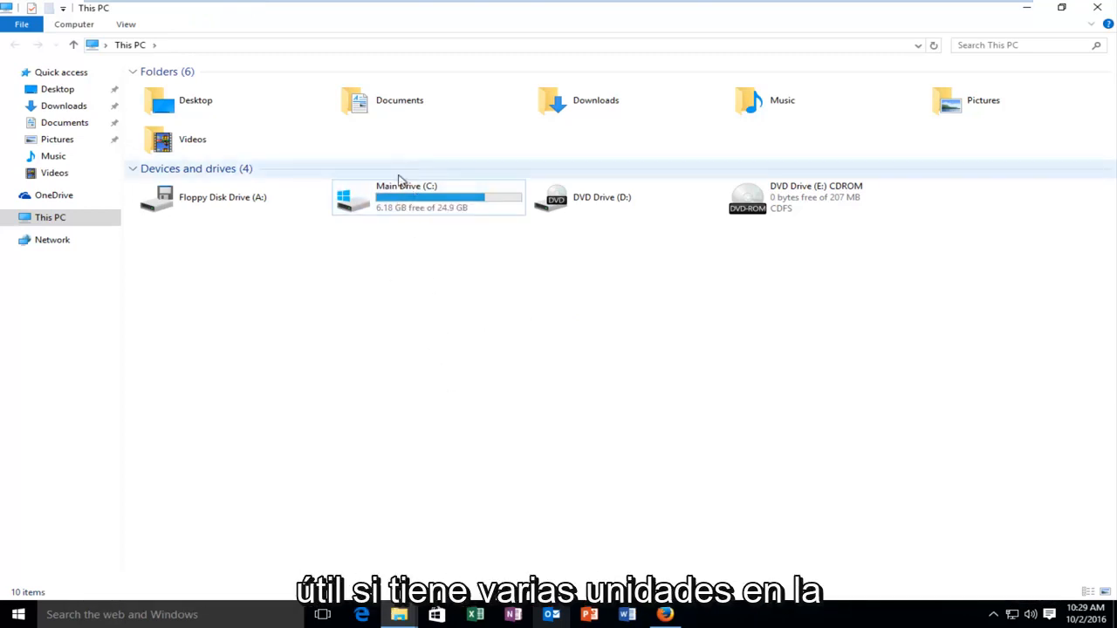
mouse_move(428, 199)
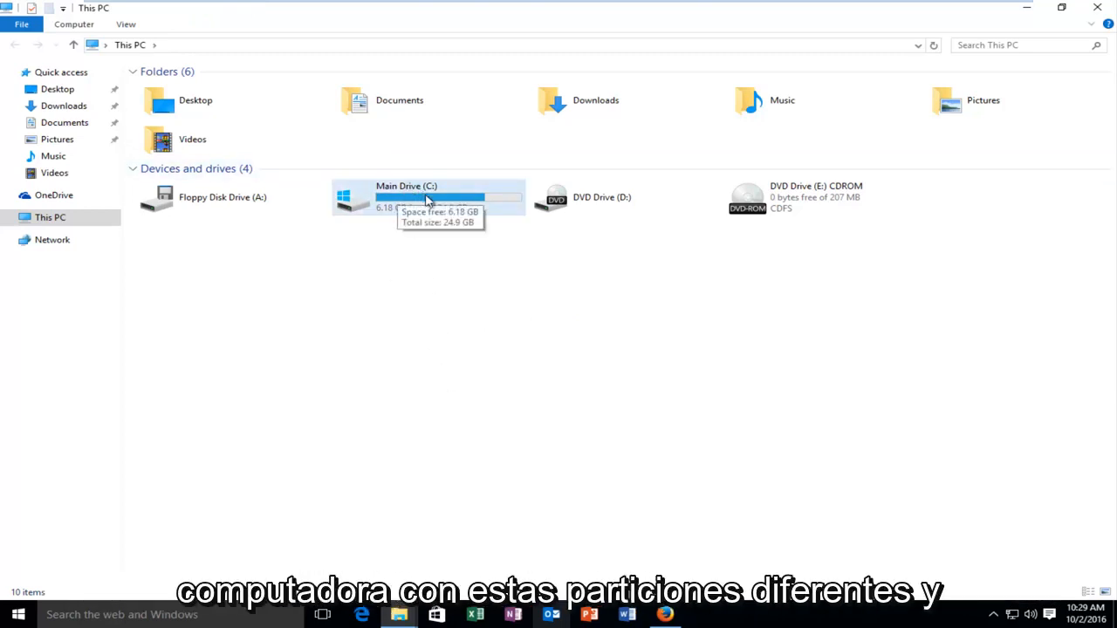
mouse_move(445, 202)
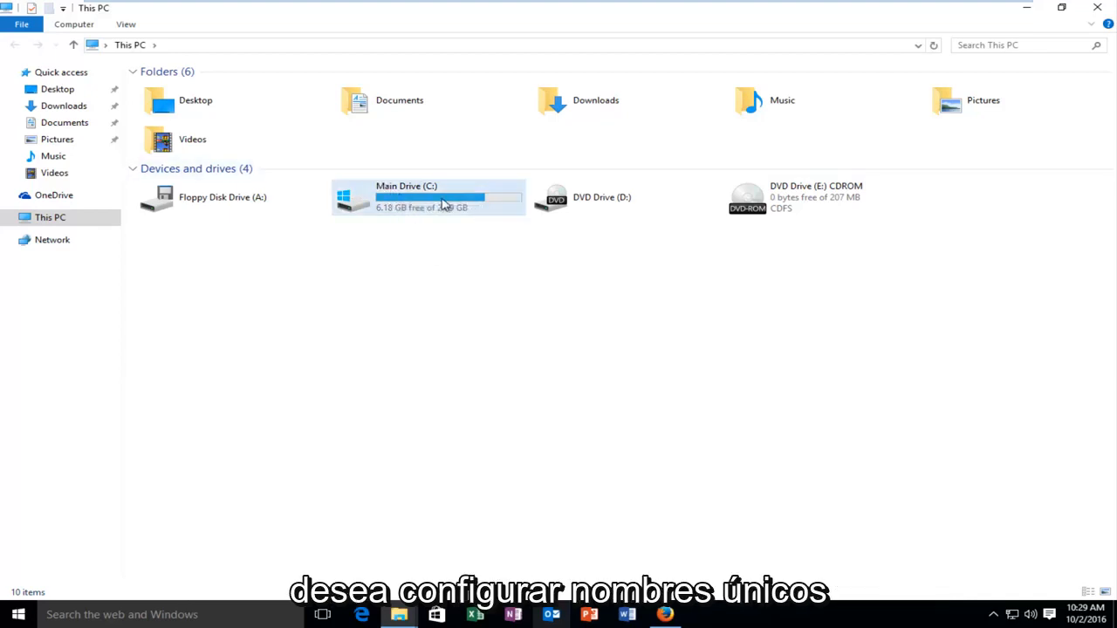